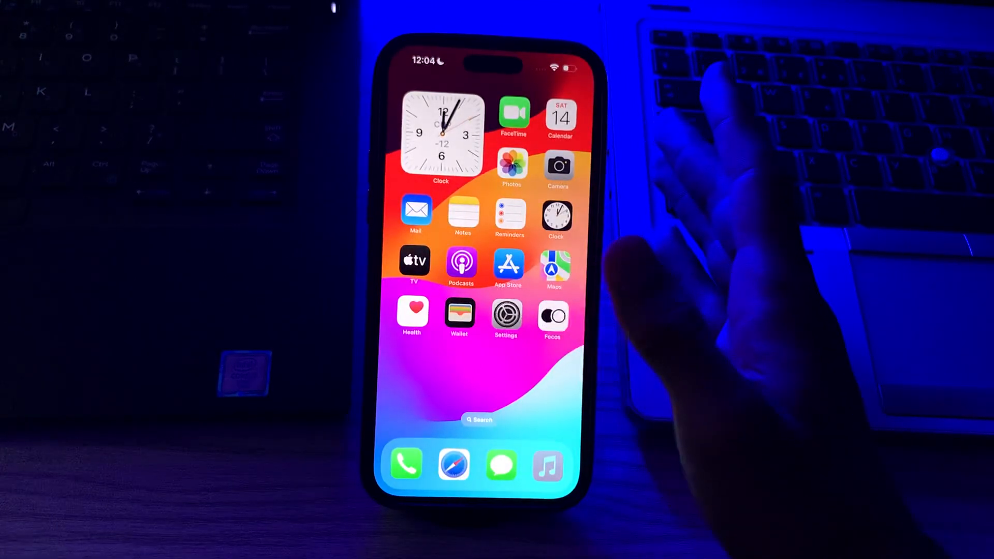
pyautogui.moveTo(729, 191)
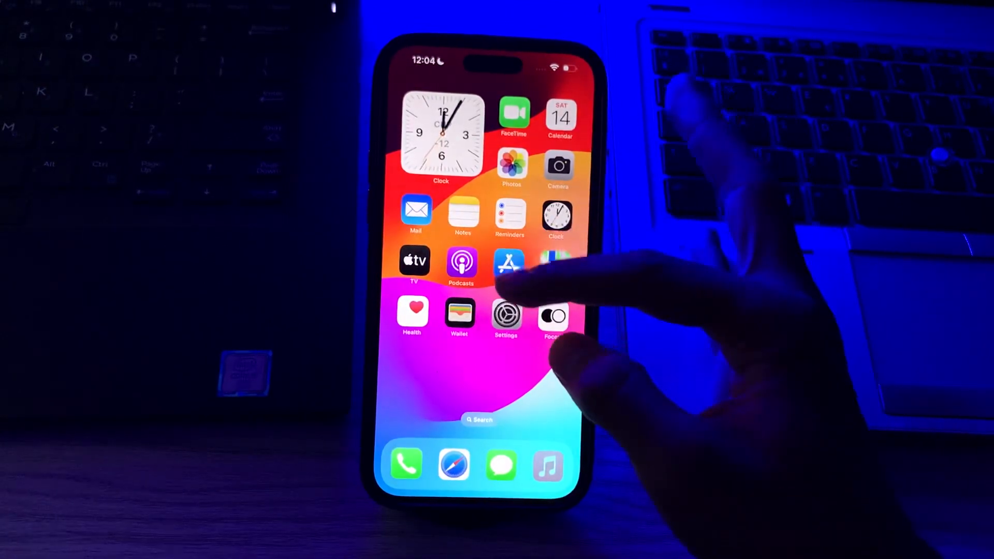
# Step: Reach the Allowed Apps list via Settings > Screen Time > Content & Privacy Restrictions
pyautogui.click(506, 314)
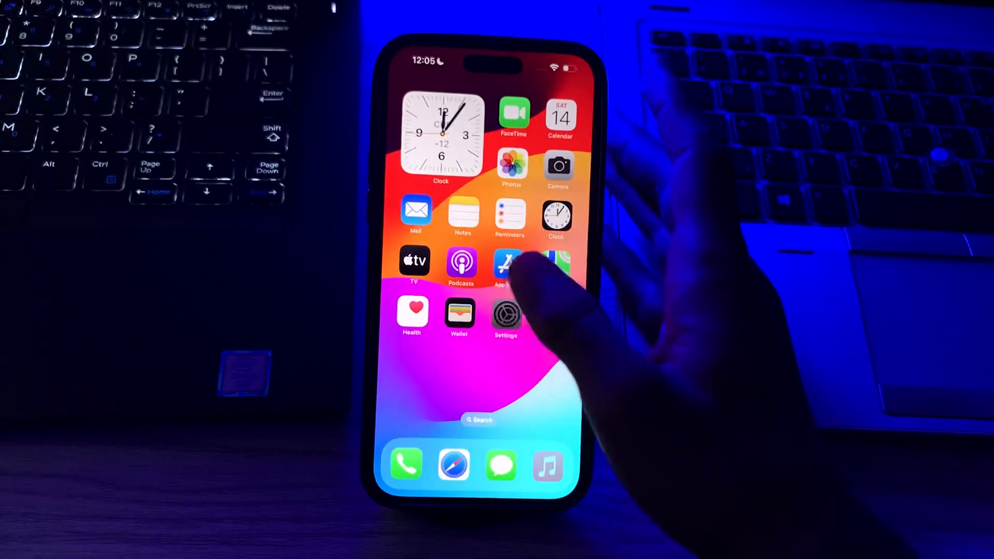
pyautogui.click(505, 316)
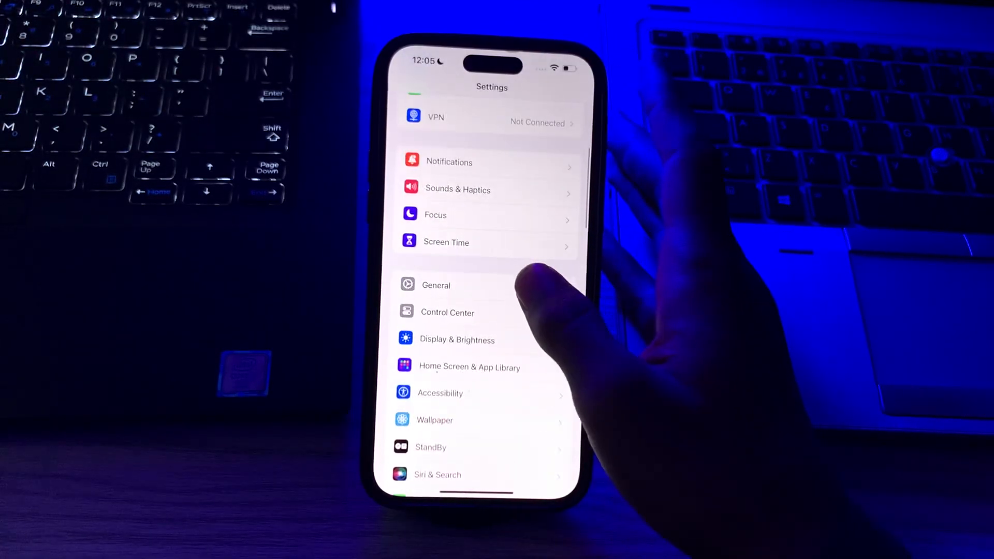
pyautogui.click(445, 242)
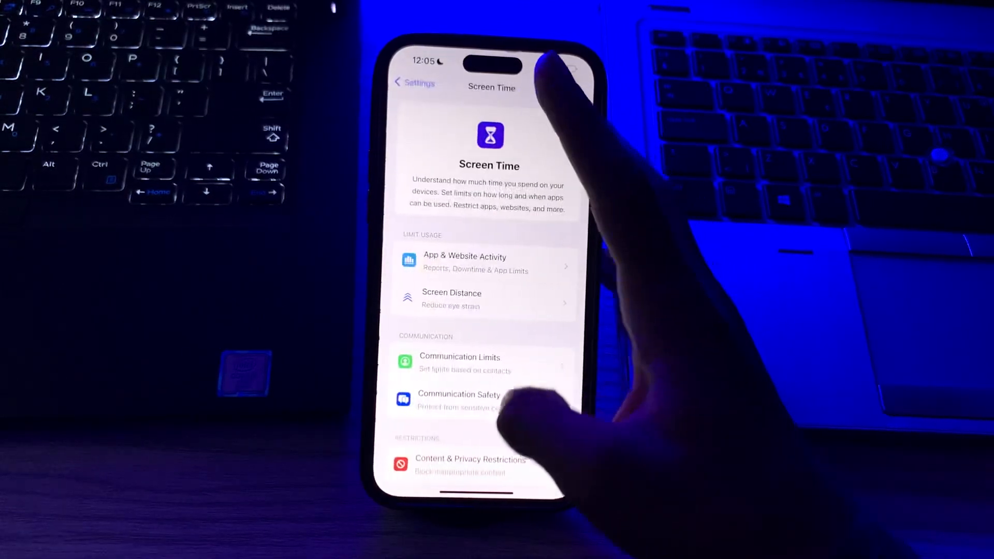
pyautogui.click(470, 459)
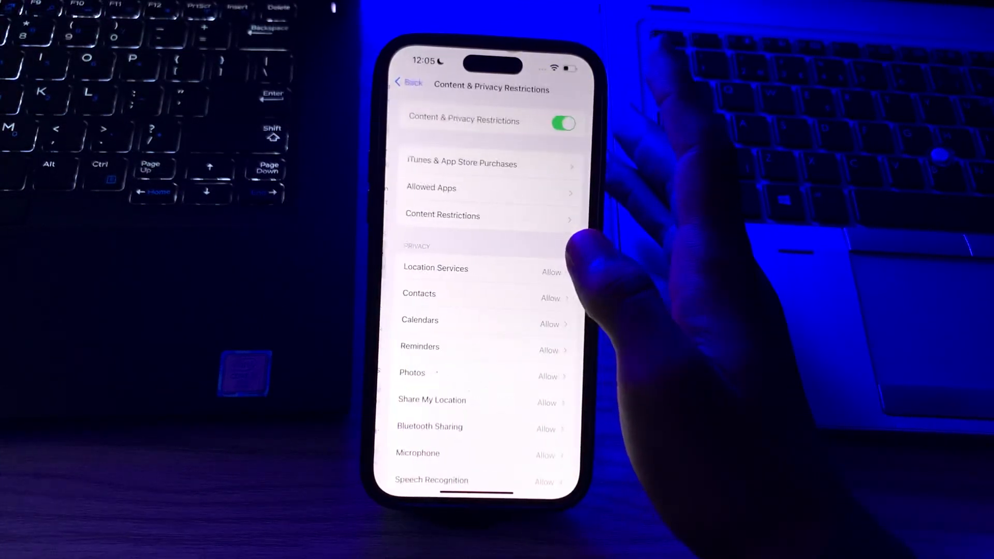
pyautogui.click(432, 187)
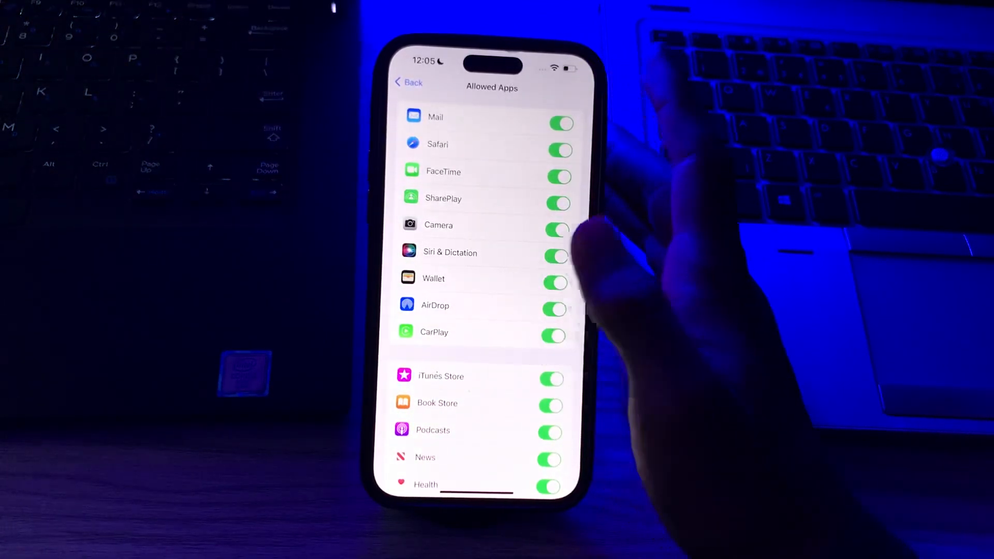
# Step: Switch CarPlay off and back on in Allowed Apps, then return to Screen Time
pyautogui.click(554, 336)
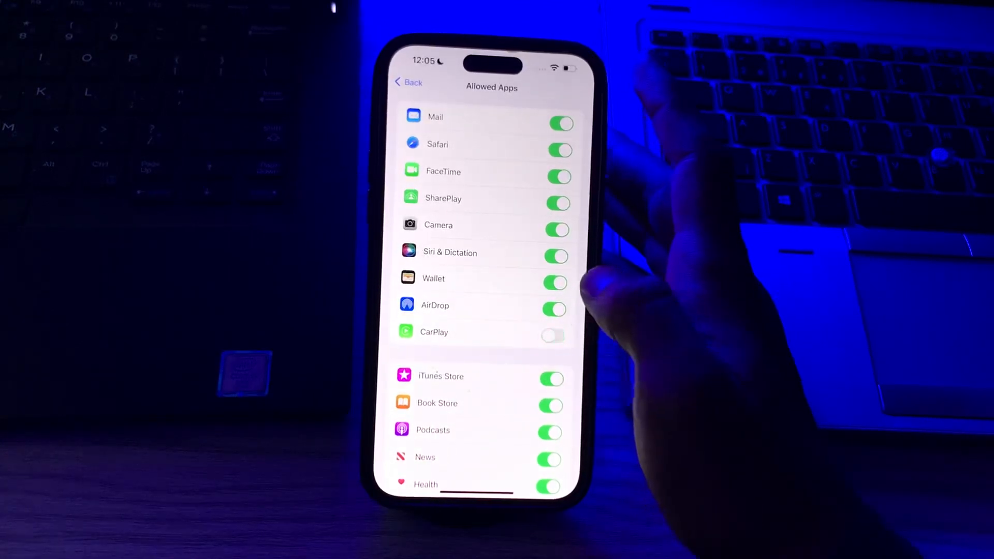
pyautogui.click(553, 335)
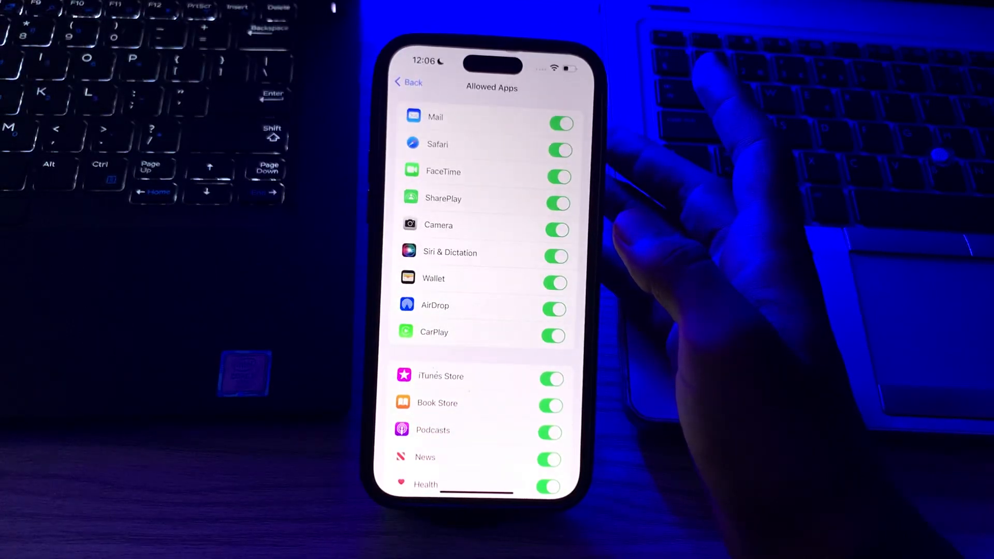
pyautogui.click(409, 82)
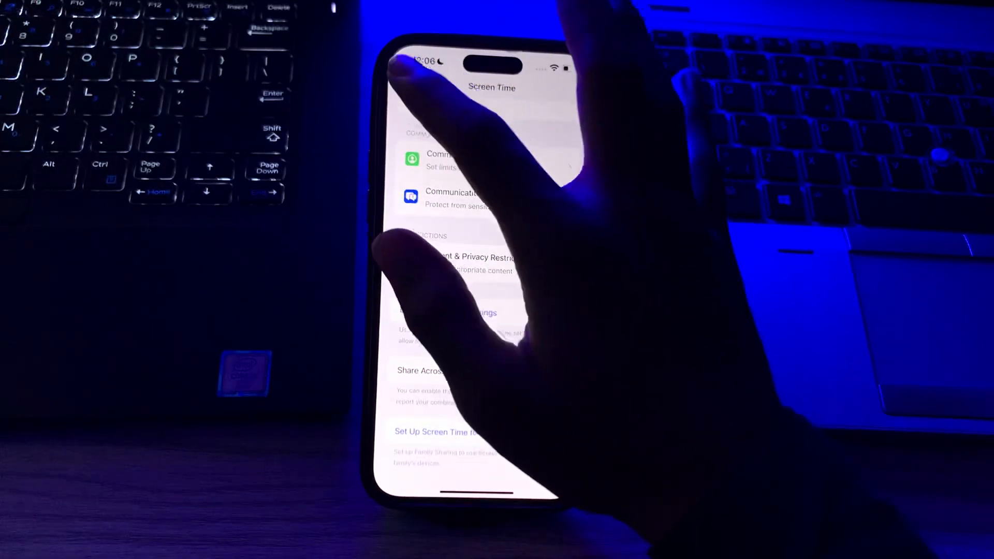
# Step: Check Software Update under General, then reach the Transfer or Reset iPhone reset options
pyautogui.click(400, 61)
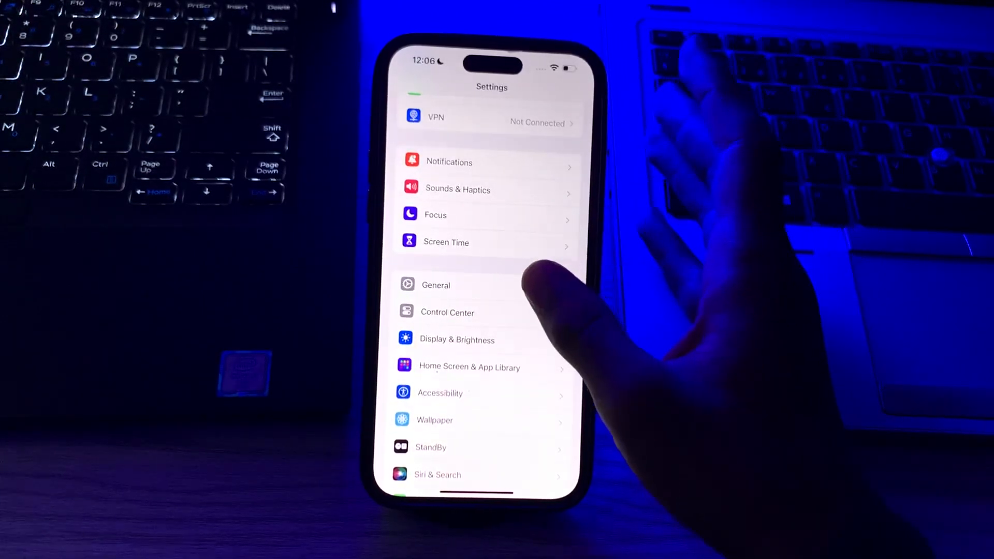
pyautogui.click(435, 285)
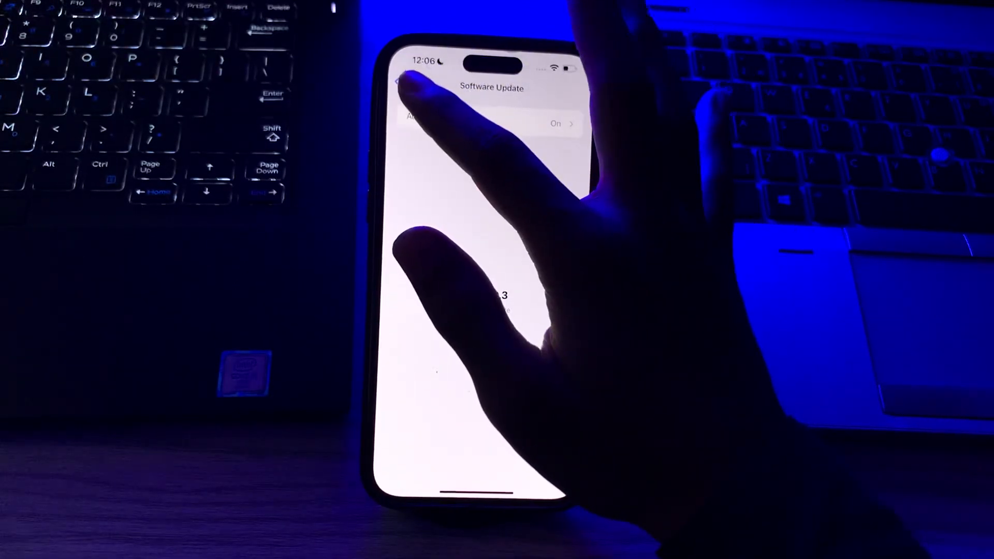
pyautogui.click(397, 83)
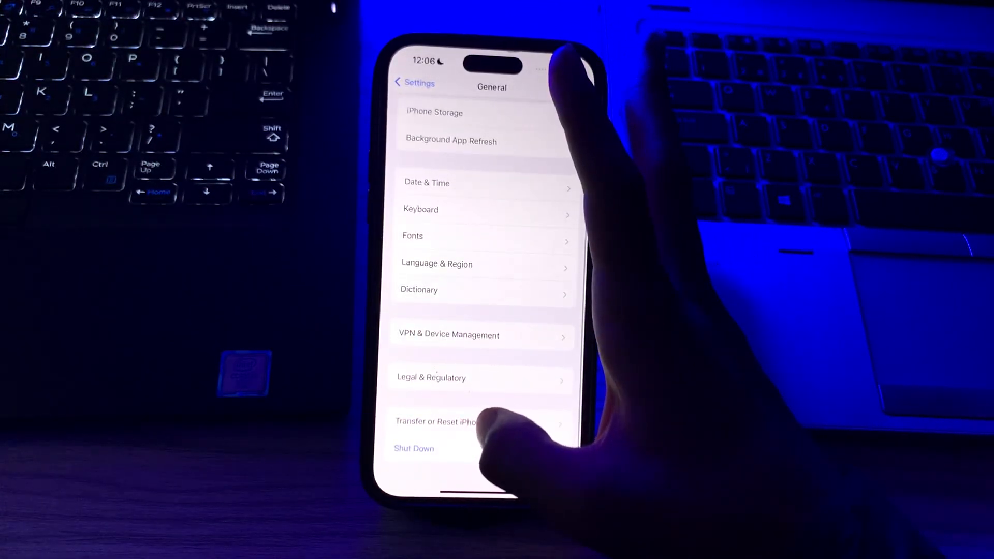
pyautogui.click(444, 421)
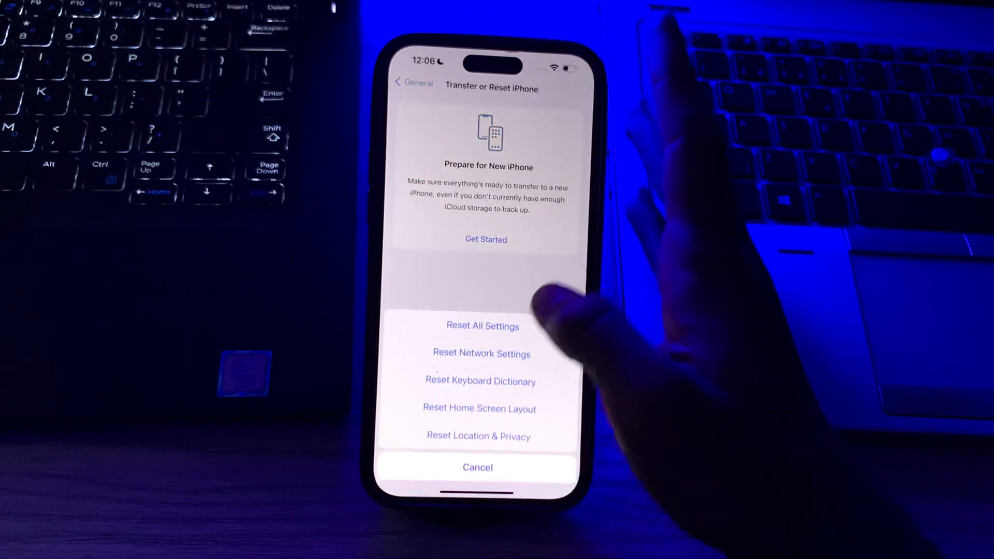